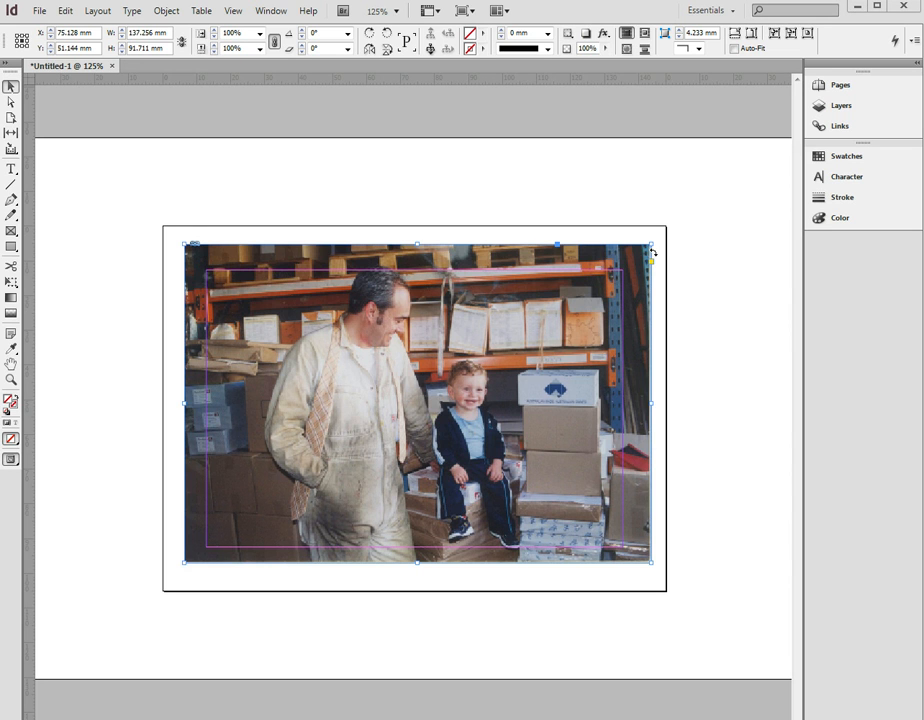
mouse_move(596, 278)
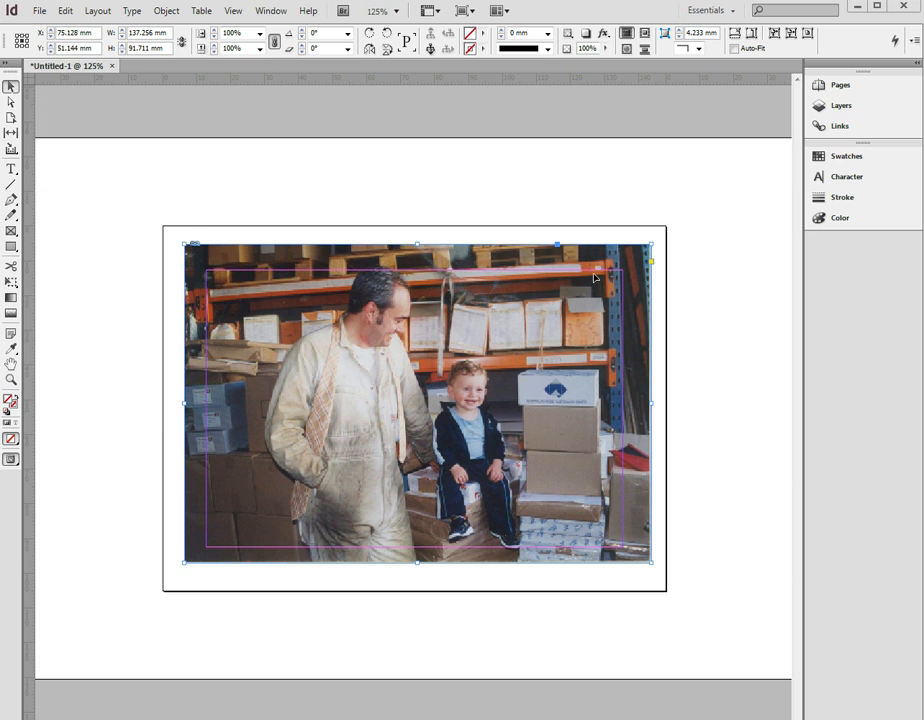
mouse_move(600, 290)
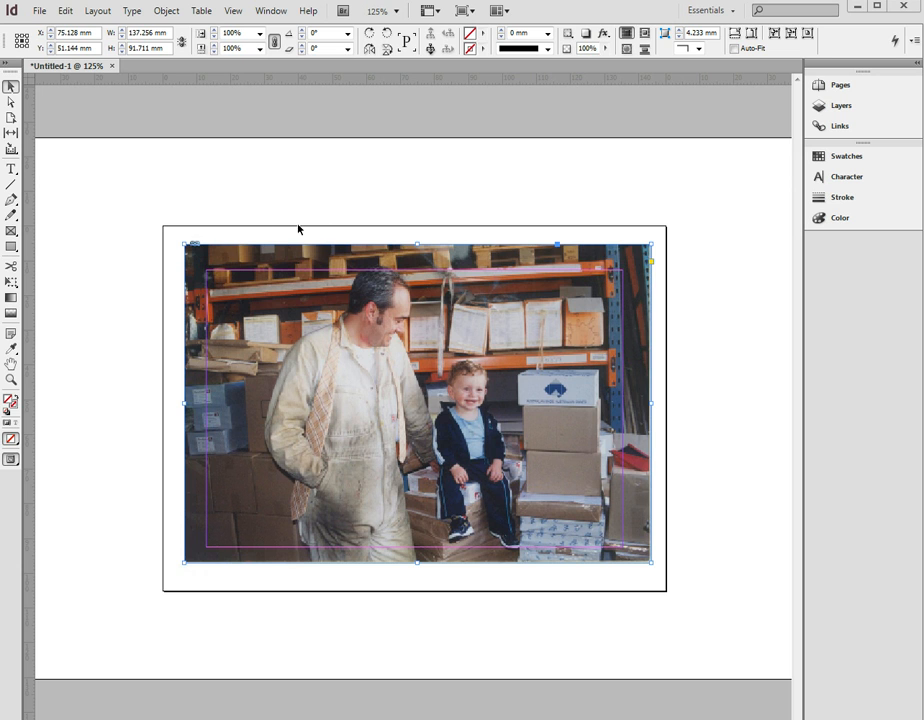
mouse_move(168, 606)
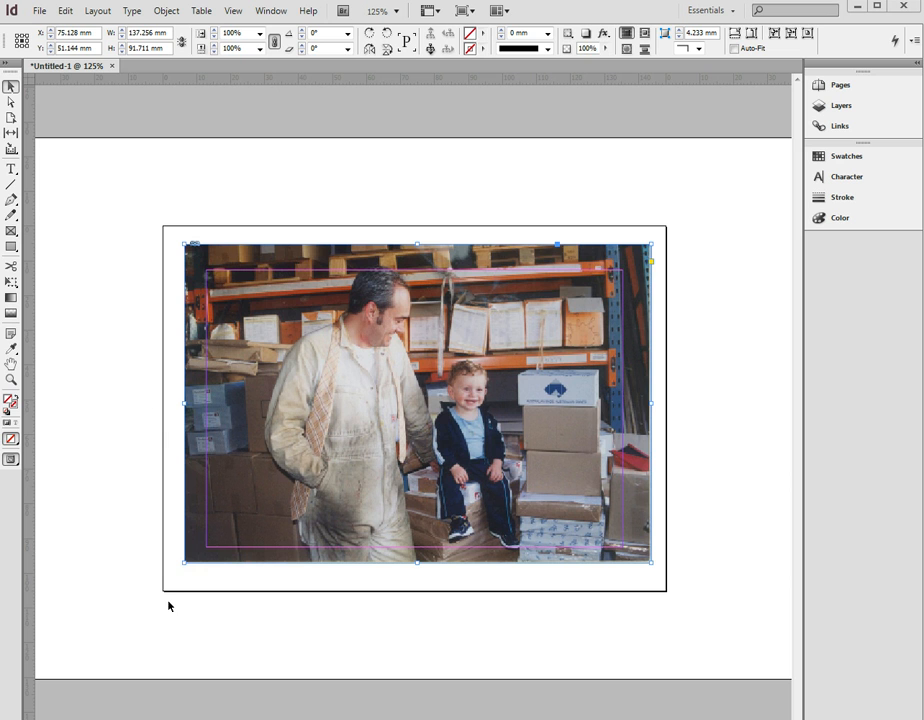
mouse_move(474, 328)
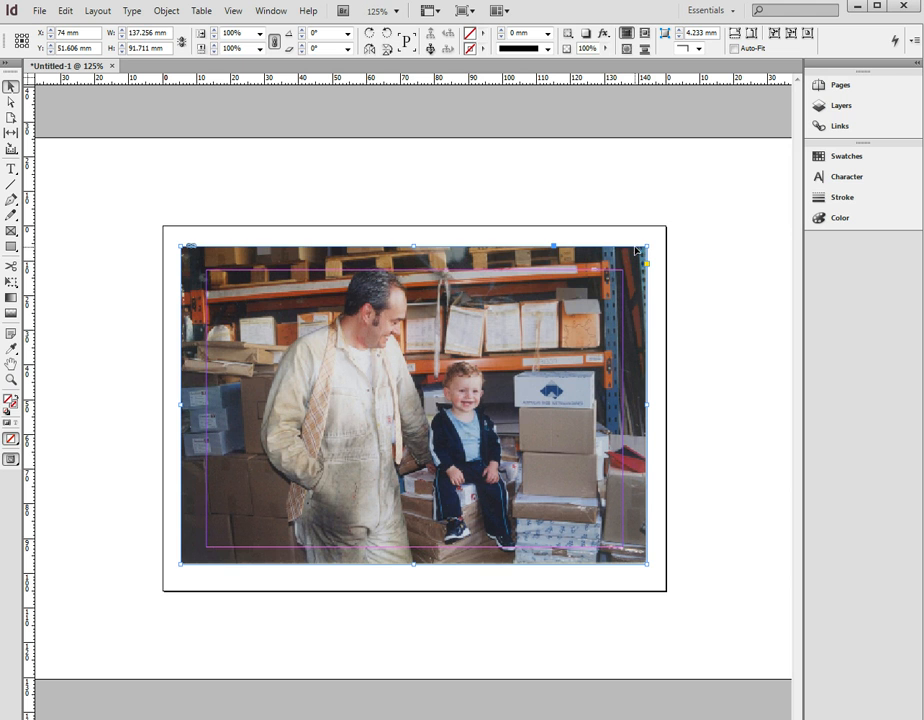
mouse_move(576, 564)
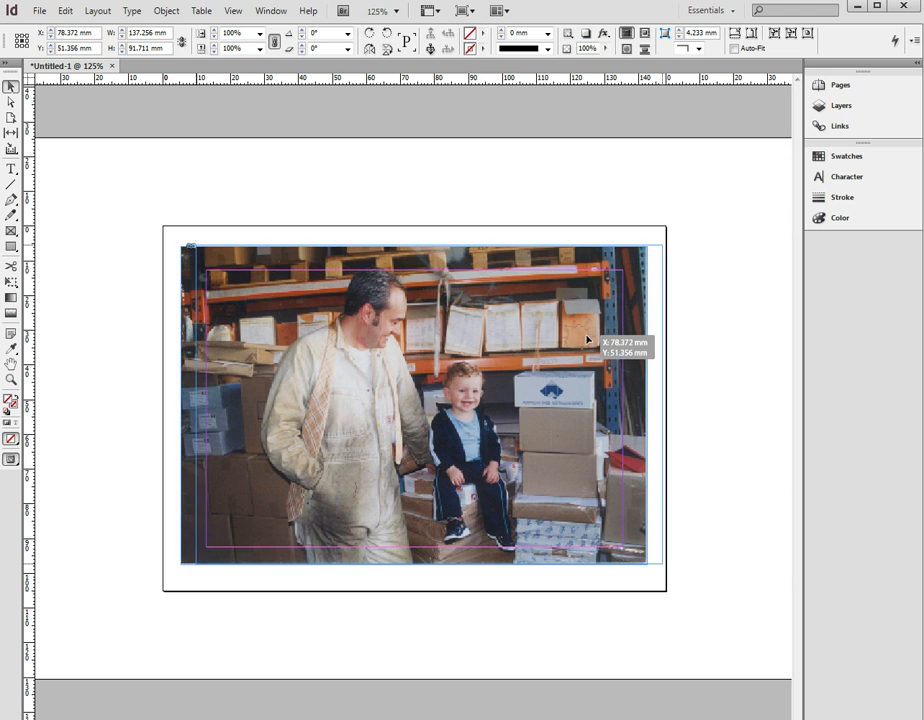
Move the photo so its top-right corner meets the page's top-right corner
drag(590, 340, 436, 428)
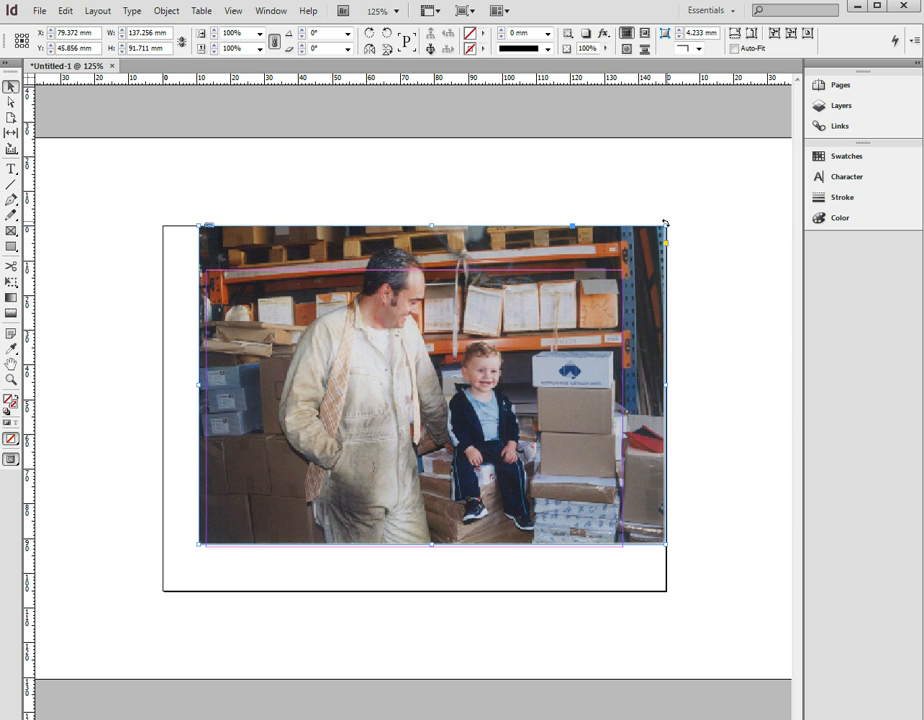
mouse_move(684, 216)
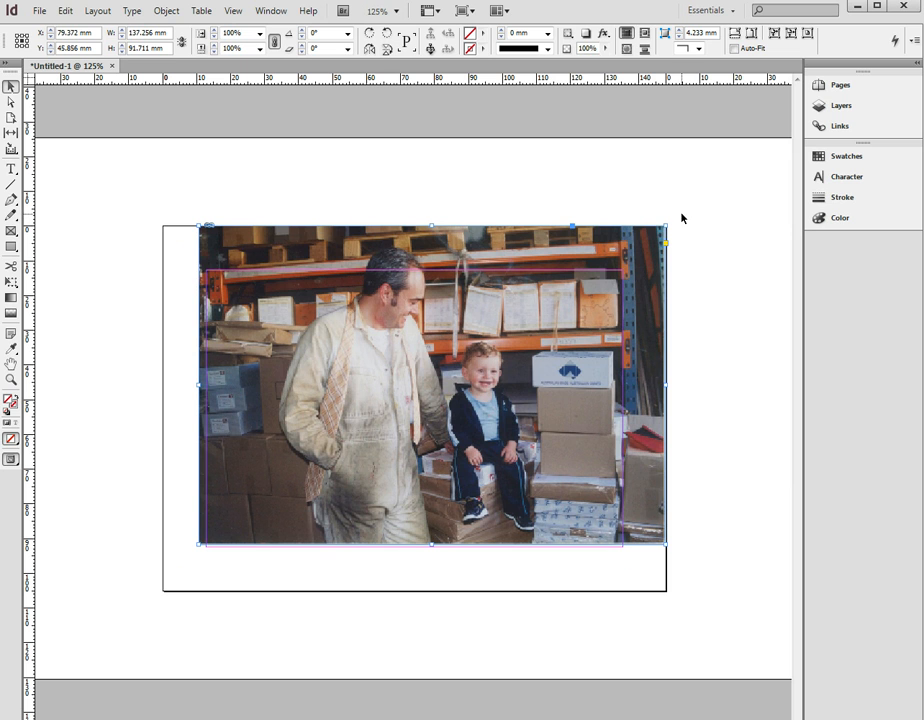
mouse_move(398, 252)
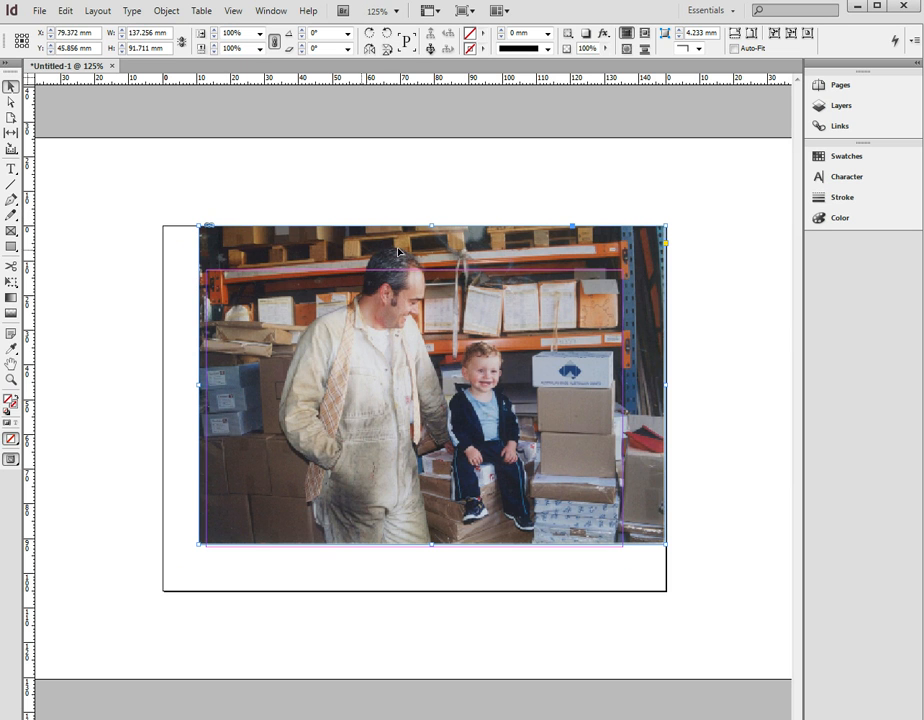
mouse_move(648, 210)
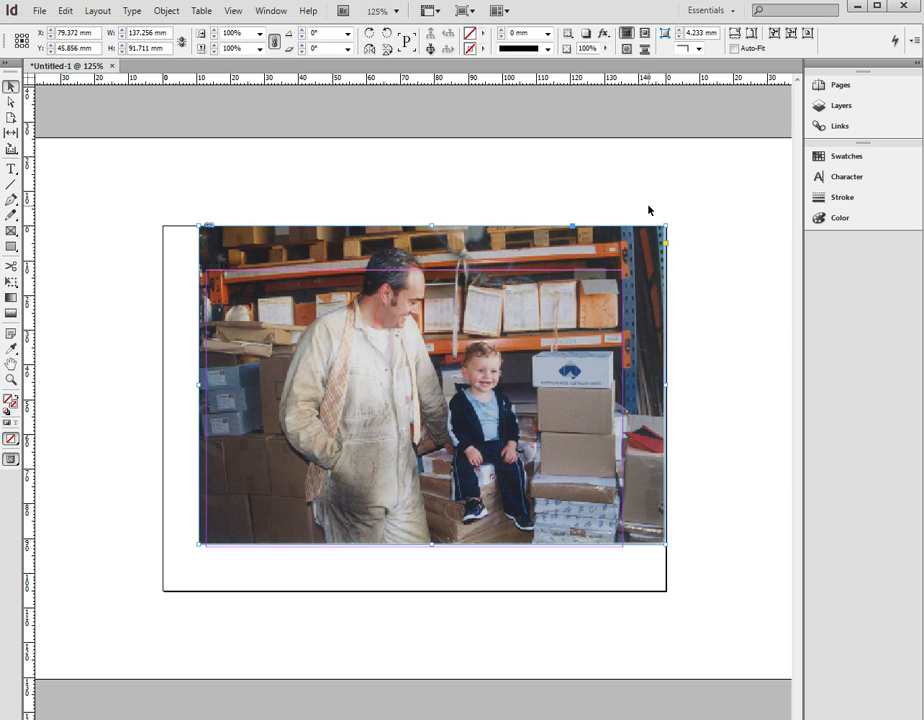
mouse_move(440, 260)
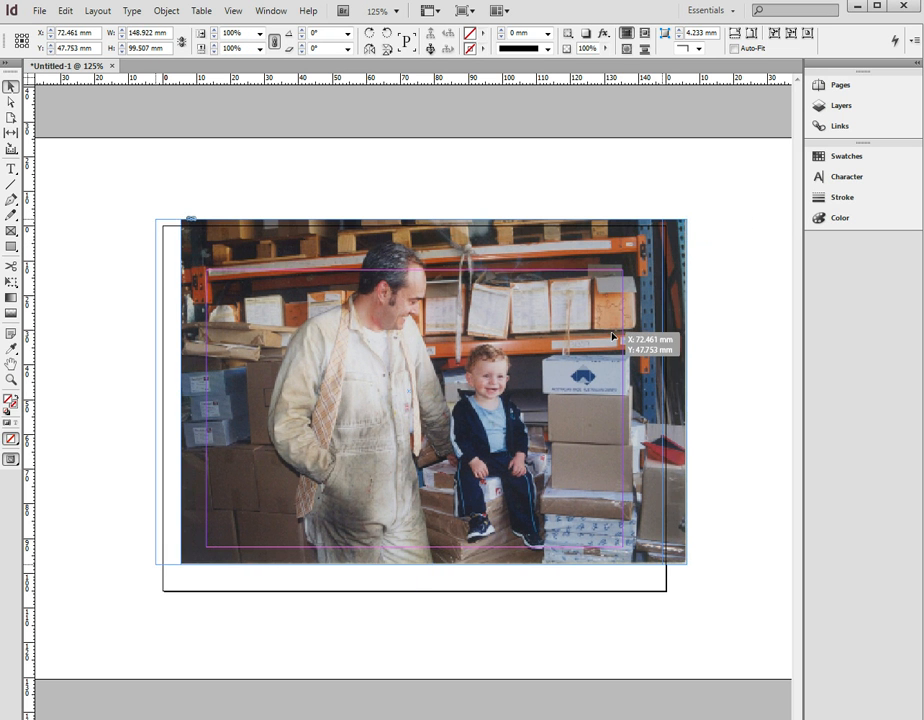
Stretch and reposition the photo frame so it overhangs the top, bottom, left and right page edges
drag(688, 564, 718, 604)
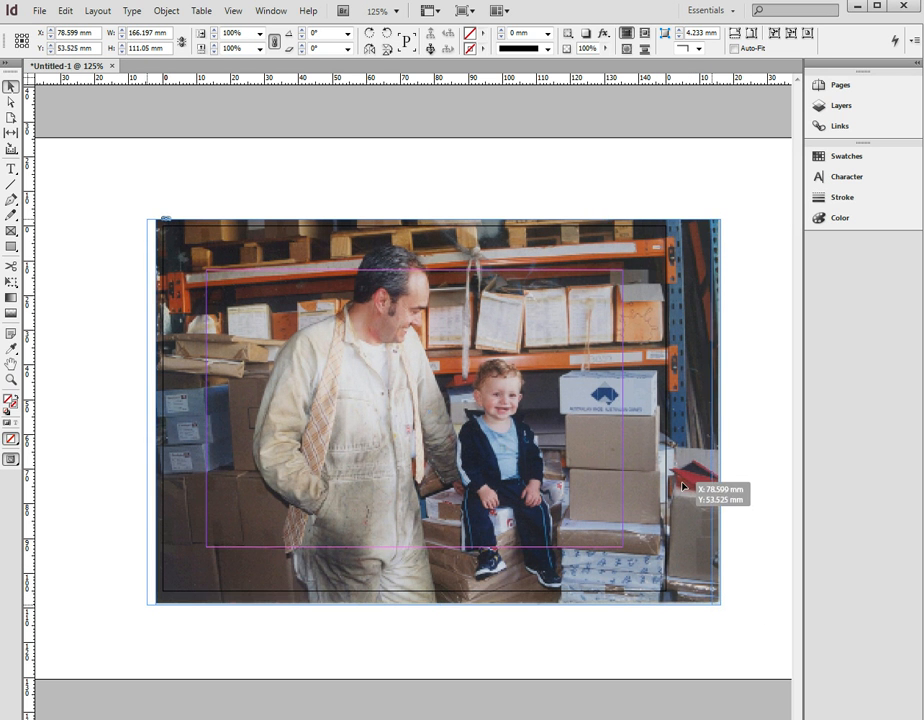
drag(684, 488, 670, 480)
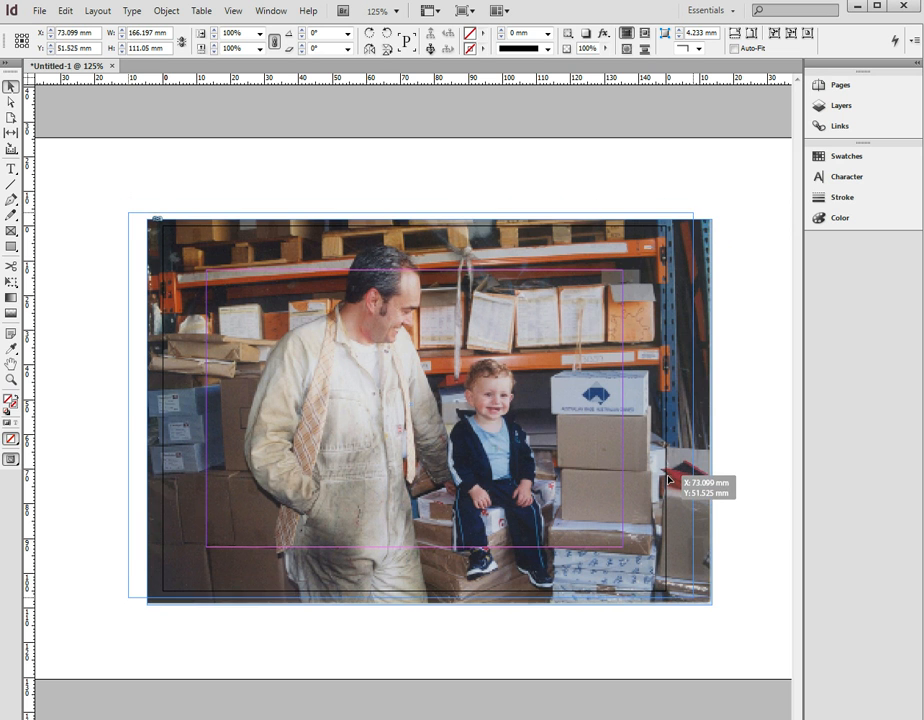
drag(670, 480, 352, 344)
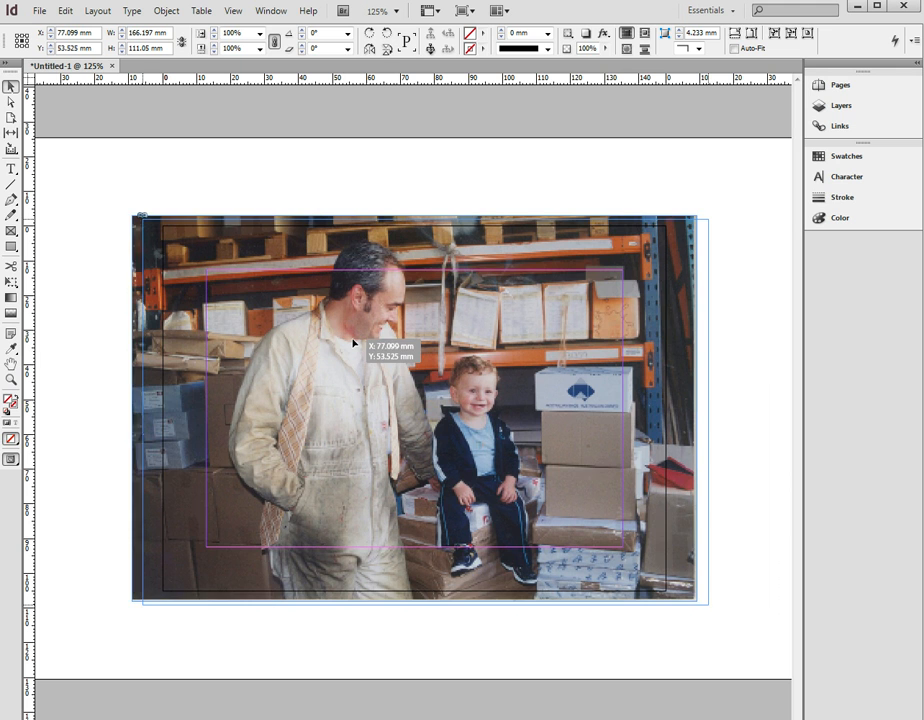
drag(354, 344, 572, 360)
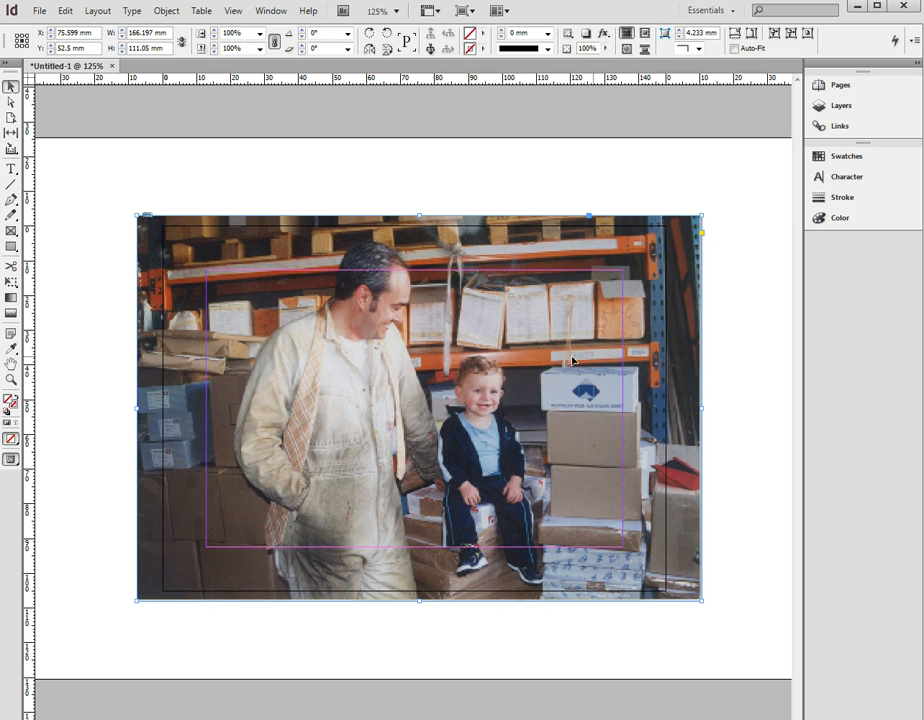
mouse_move(462, 230)
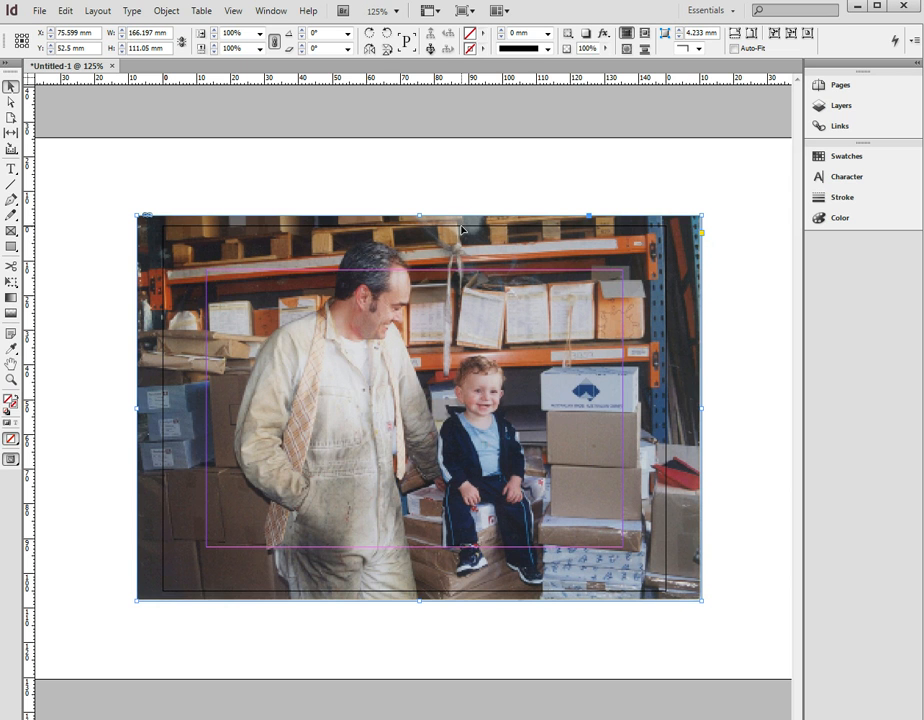
mouse_move(108, 354)
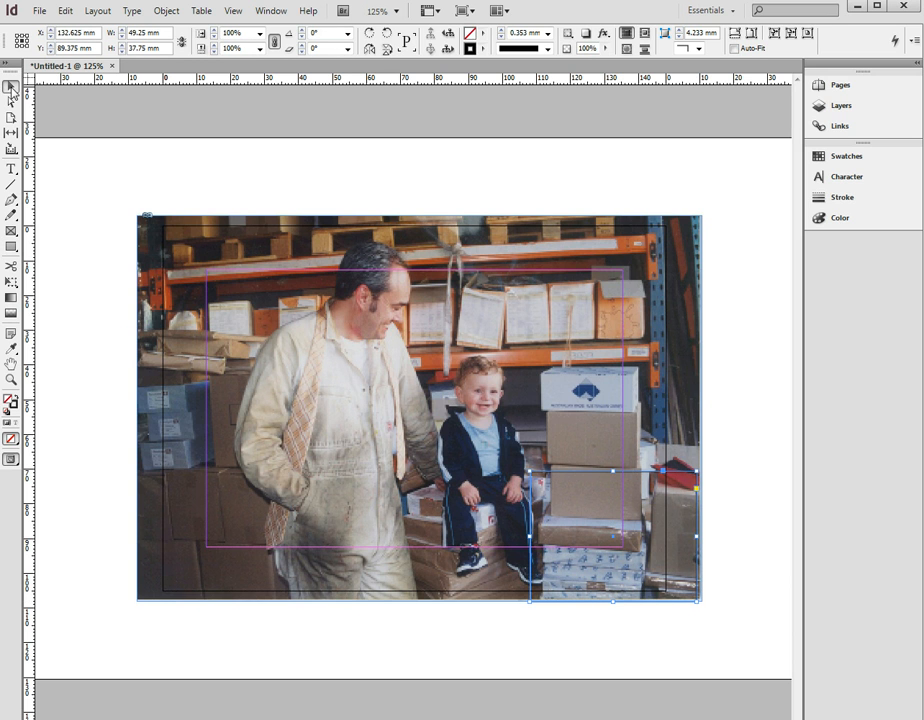
Draw a rectangle over the photo's bottom-right corner past the page edges and fill it purple
click(840, 216)
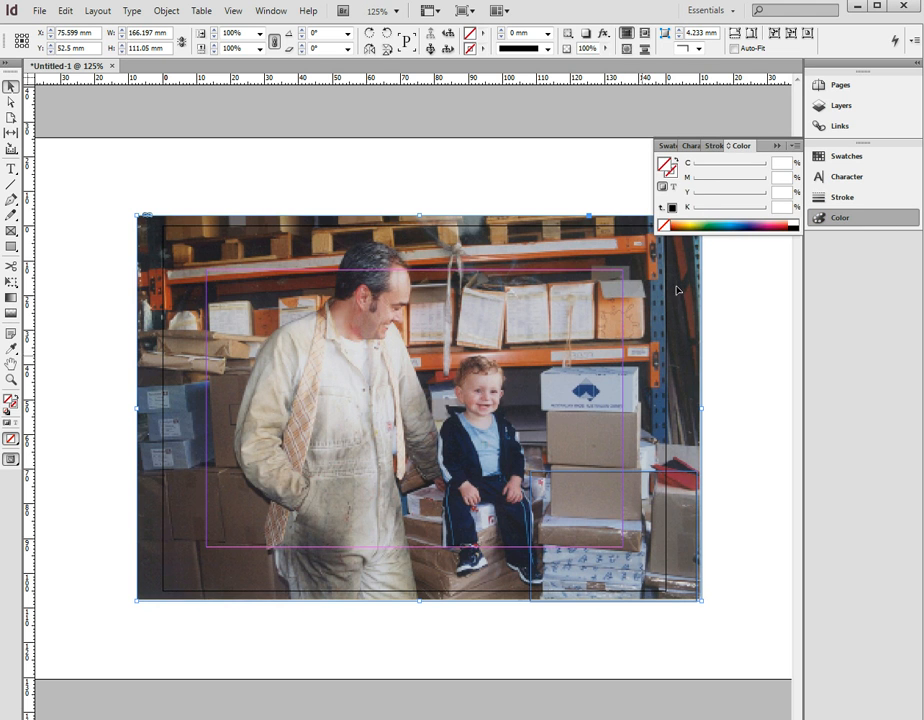
drag(530, 468, 700, 604)
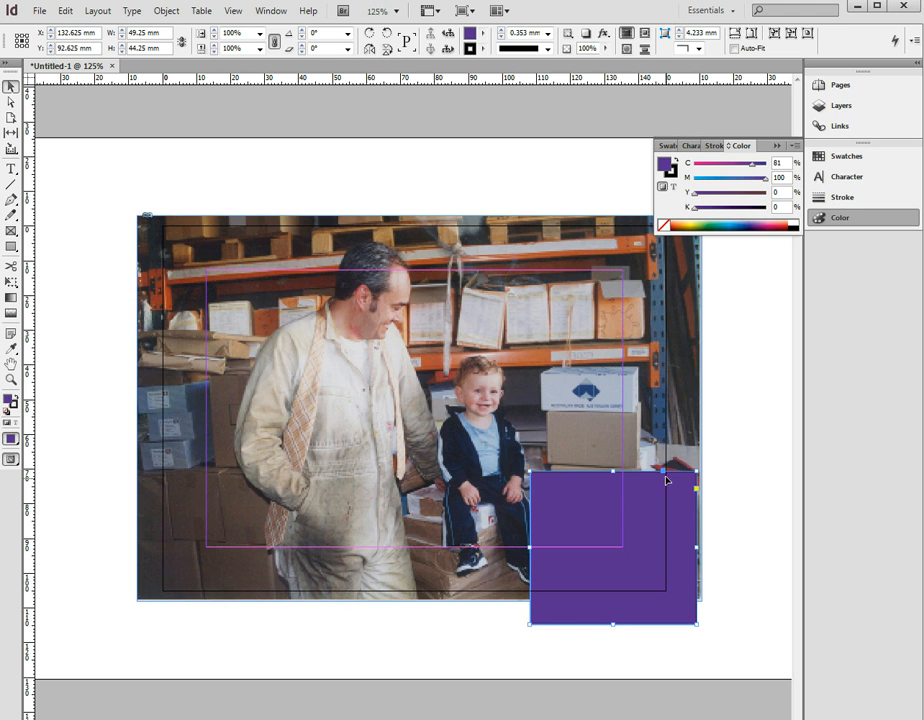
click(40, 10)
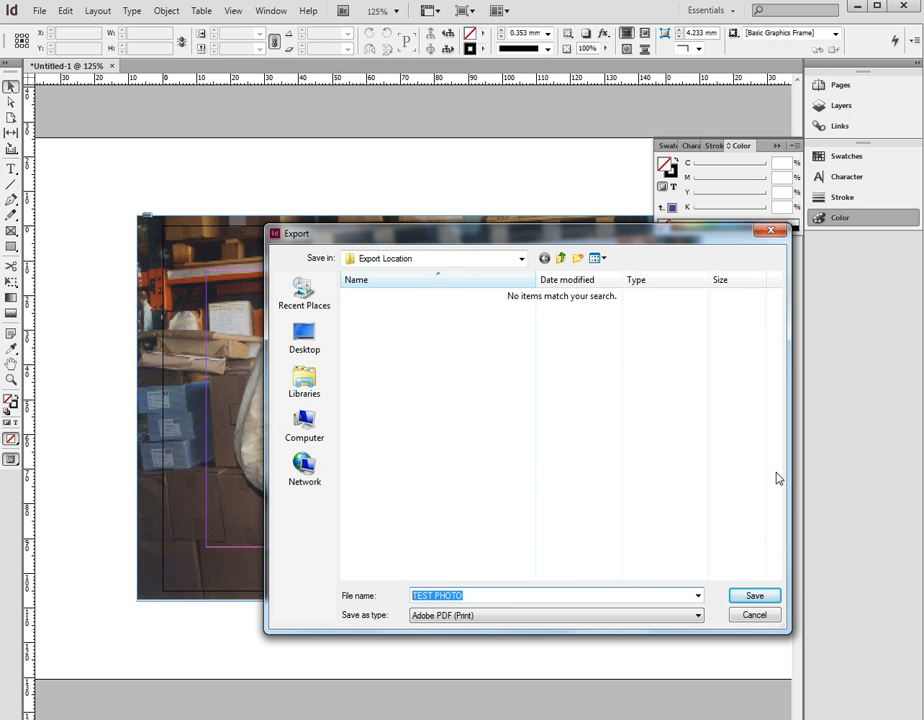
Save the card export as an Adobe PDF (Print) file
click(754, 596)
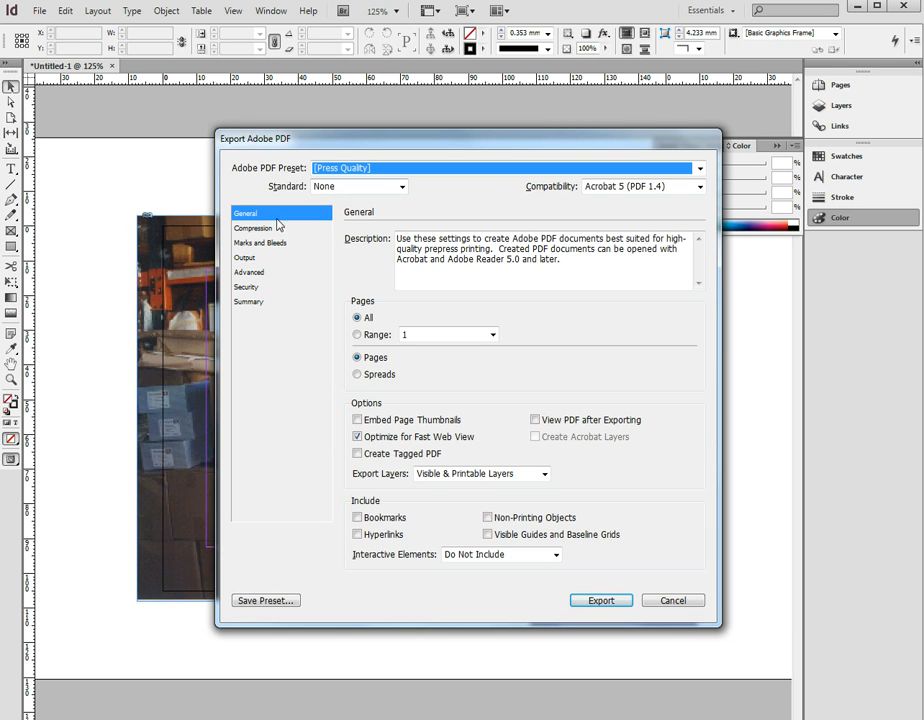
mouse_move(272, 250)
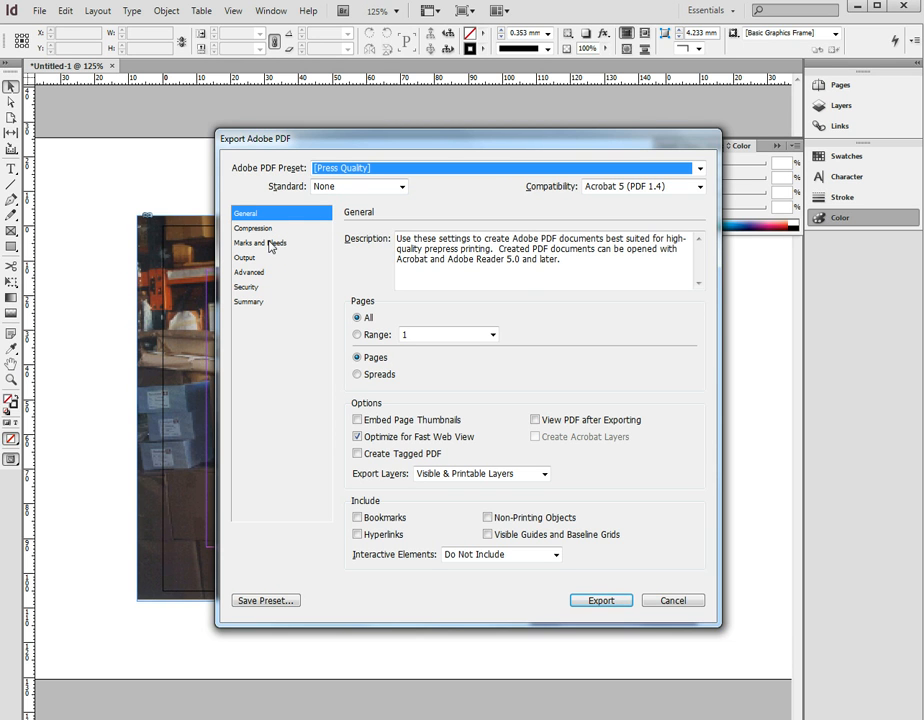
Show the Marks and Bleeds options of the Press Quality PDF export
click(260, 244)
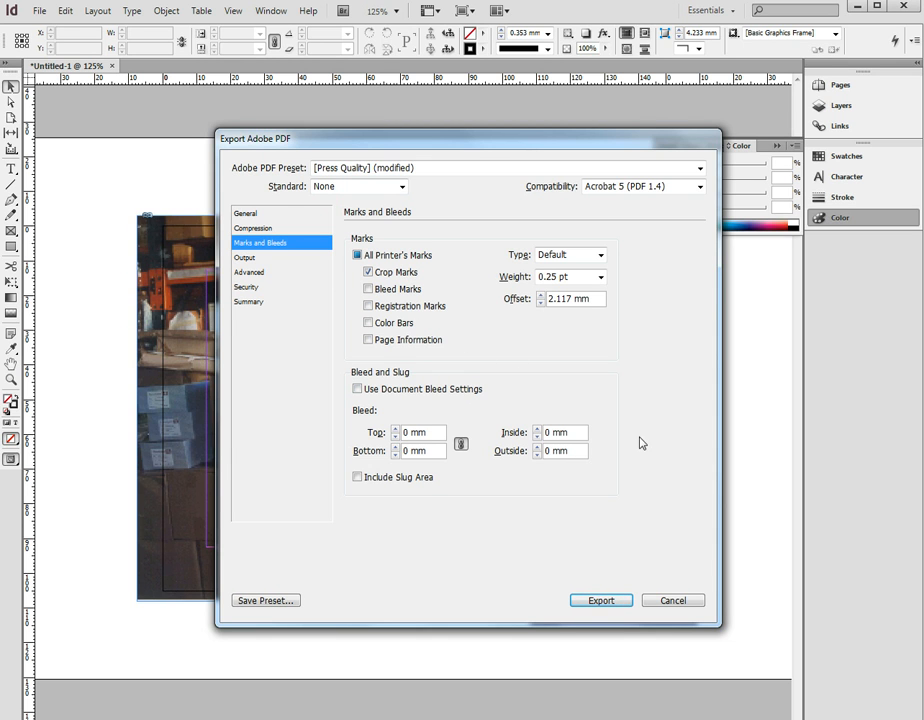
mouse_move(450, 392)
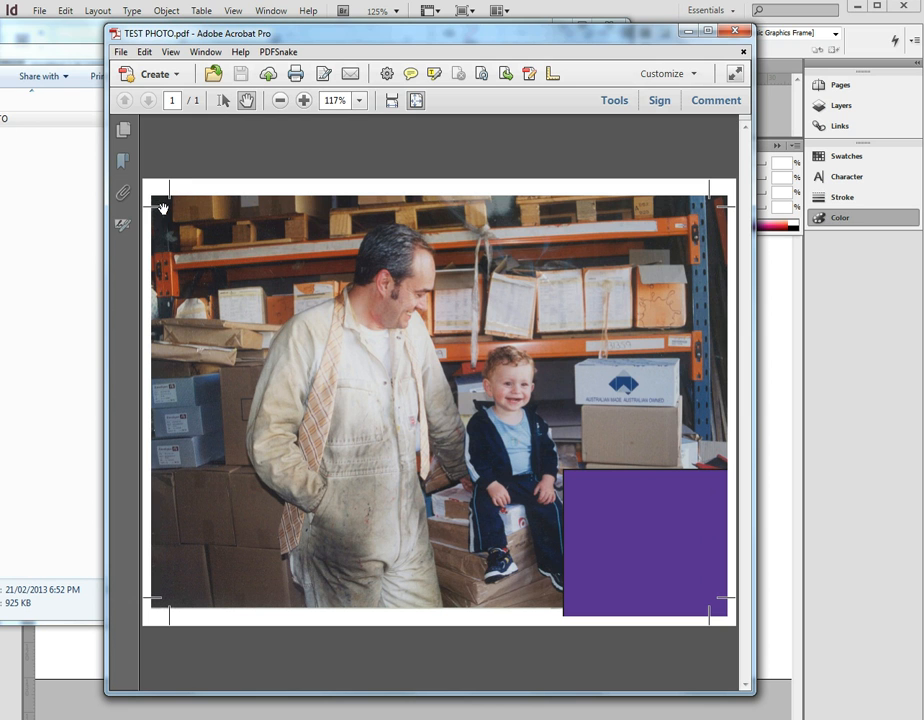
mouse_move(436, 436)
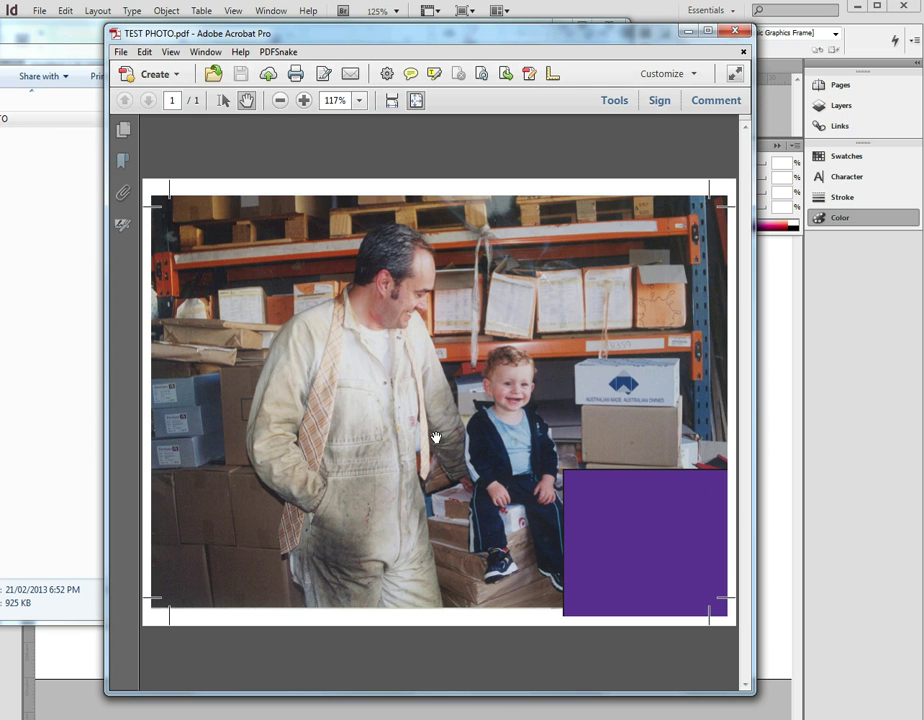